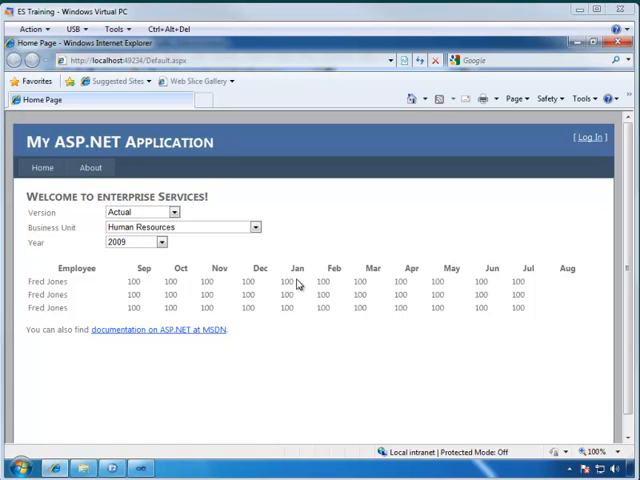
mouse_move(374, 315)
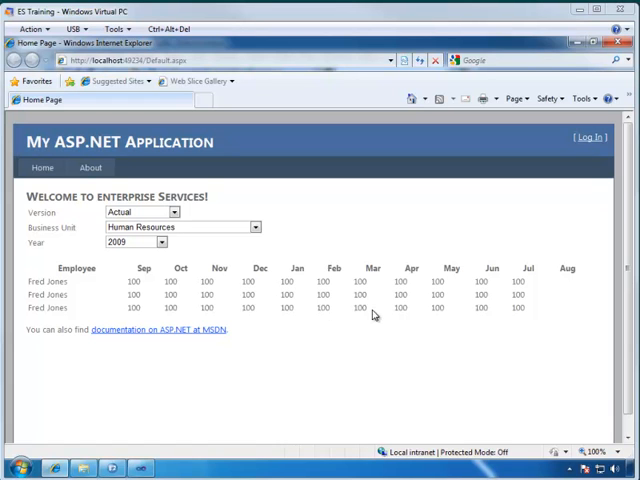
mouse_move(242, 266)
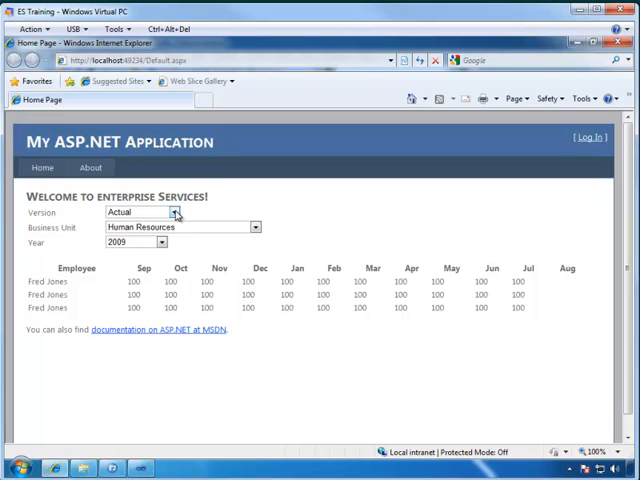
Open the Business Unit dropdown to review its choices, then close it unchanged
click(255, 227)
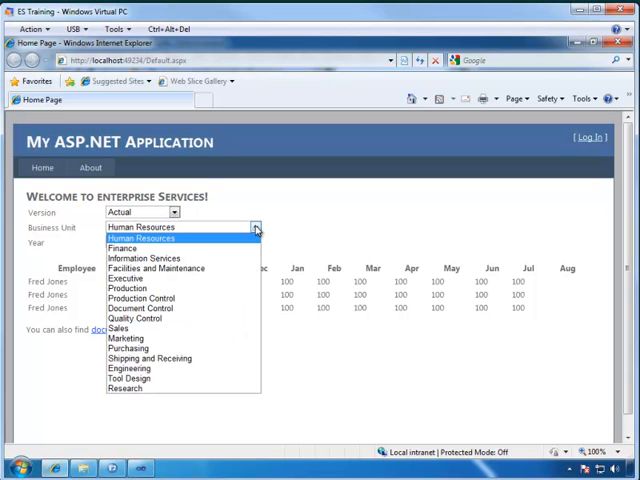
click(142, 238)
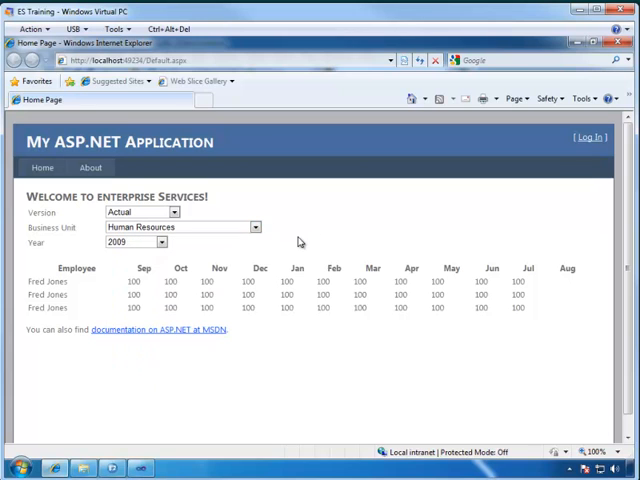
mouse_move(451, 304)
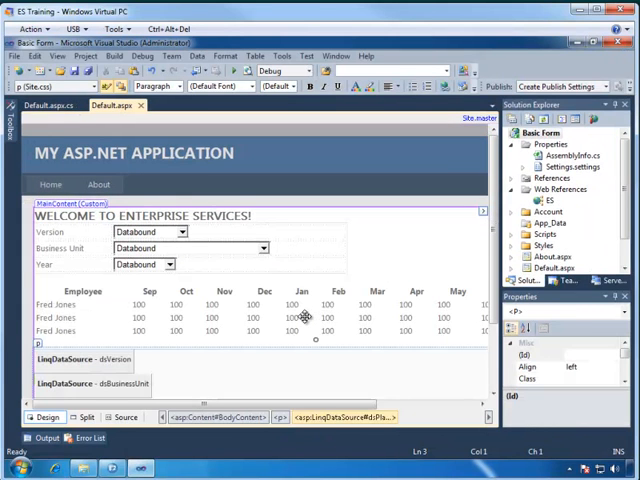
Delete the static HTML employee table, add a GridView from the Toolbox, and choose dsPlanning as its data source
click(300, 320)
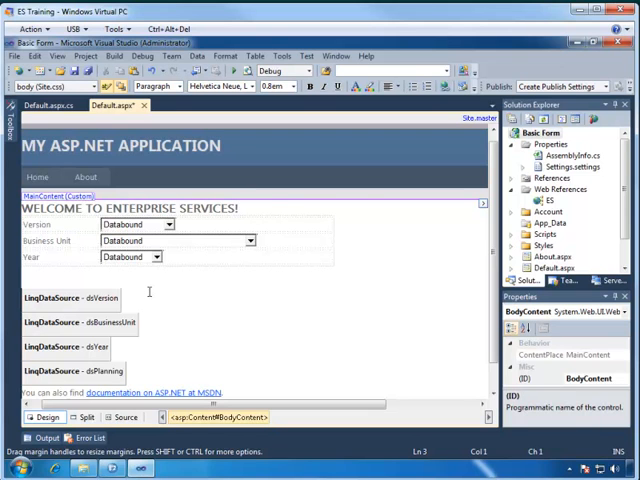
mouse_move(20, 138)
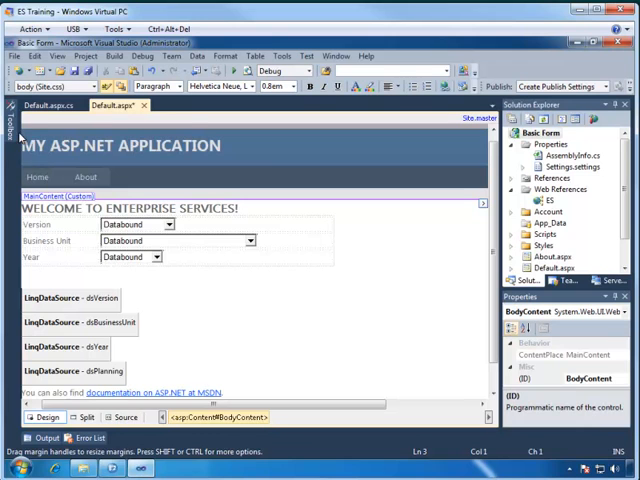
click(10, 135)
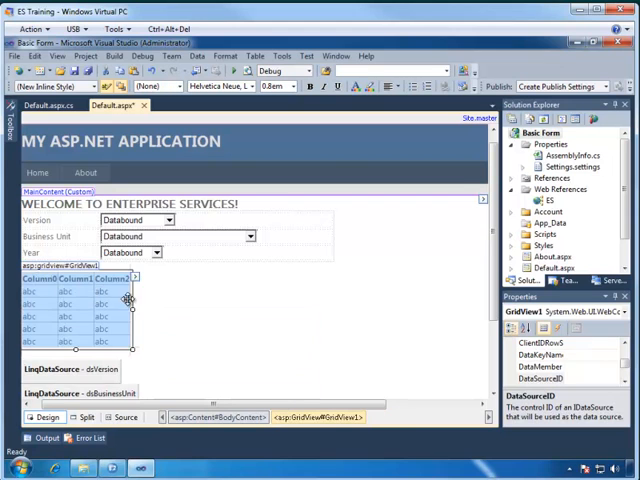
click(133, 278)
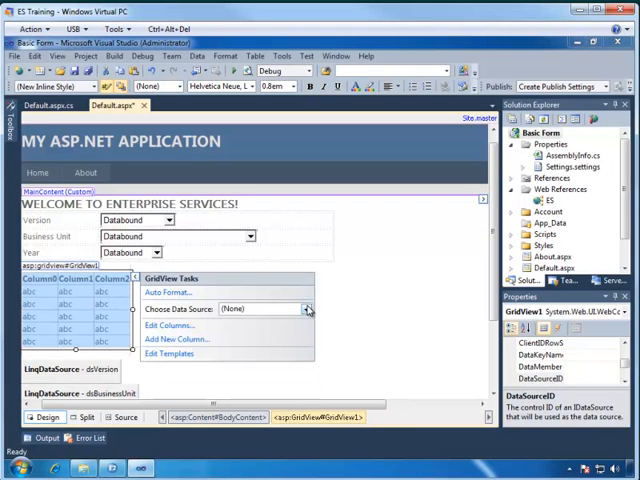
click(308, 308)
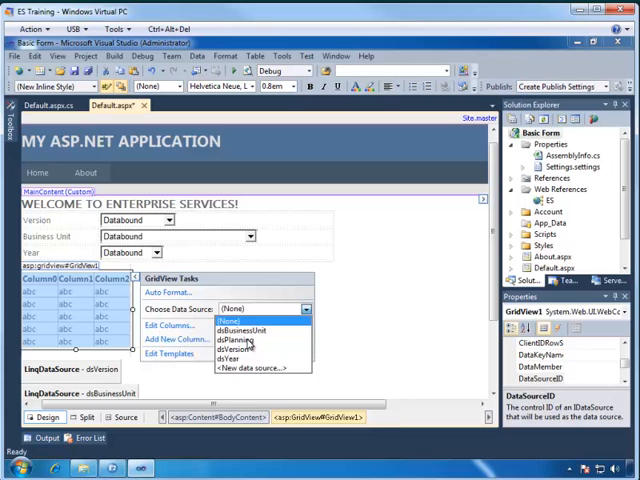
click(250, 338)
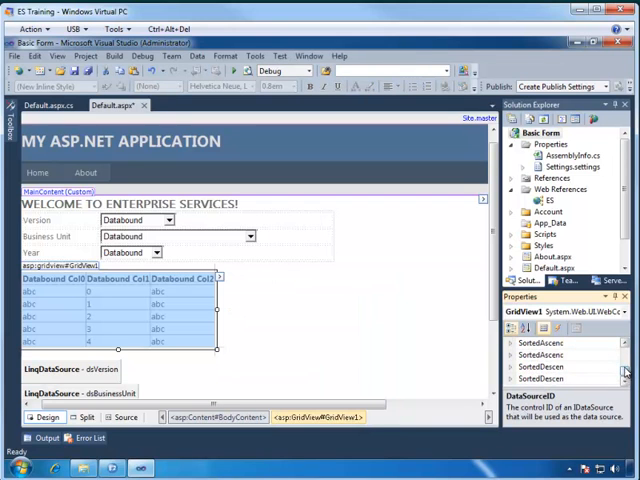
Scroll the Properties window to (ID) and set it to planningView
scroll(down, 3)
text(planningView)
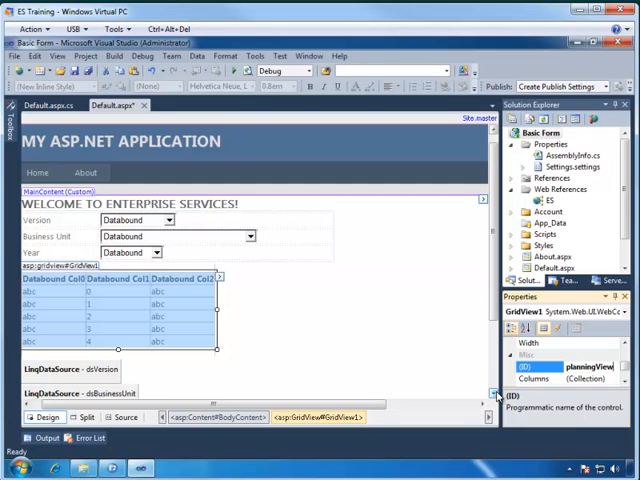
mouse_move(320, 230)
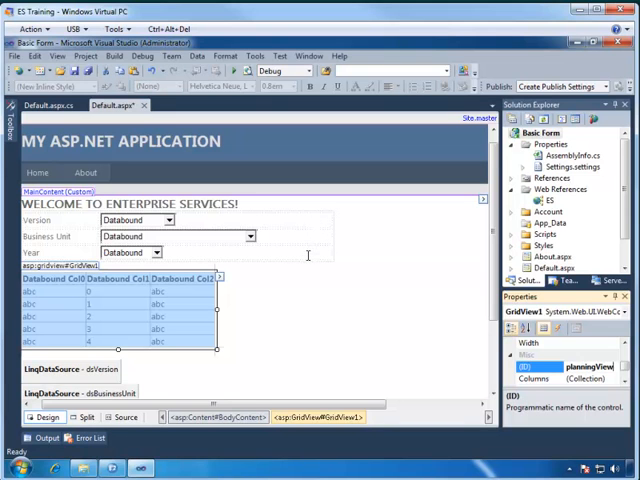
mouse_move(310, 253)
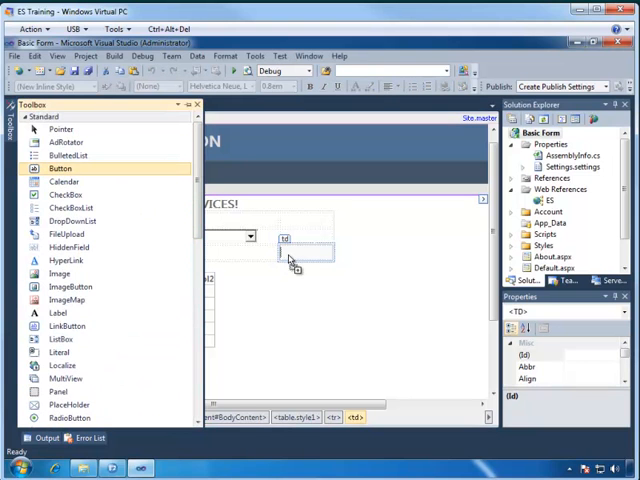
Place a Button labelled Refresh in the cell beside Year and create an empty dsPlanning_Selecting handler
click(295, 255)
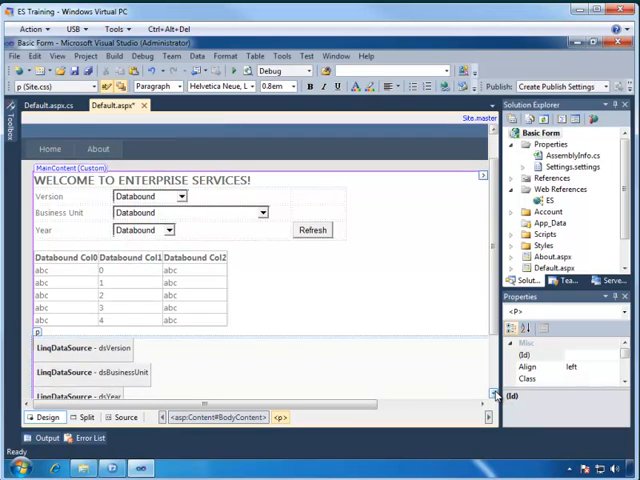
scroll(down, 3)
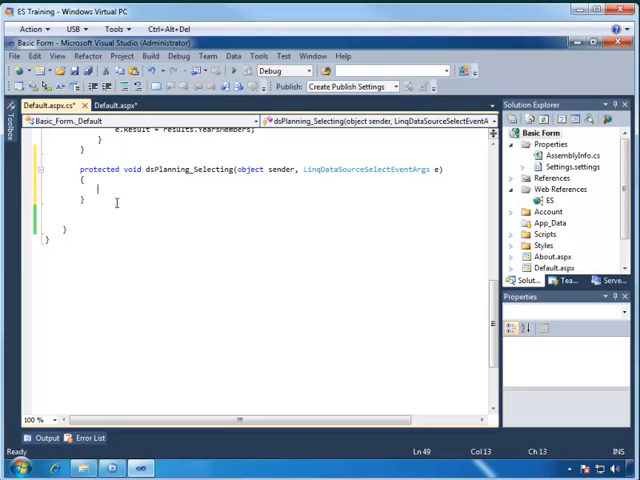
Declare a string variable assigned from ddlVersion.Text
text(string version)
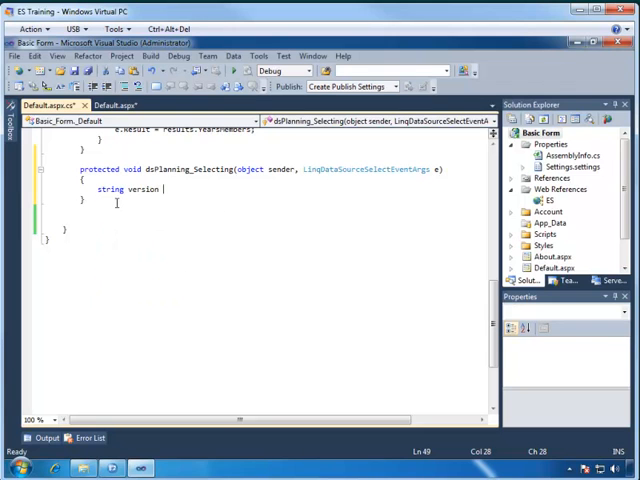
text(=)
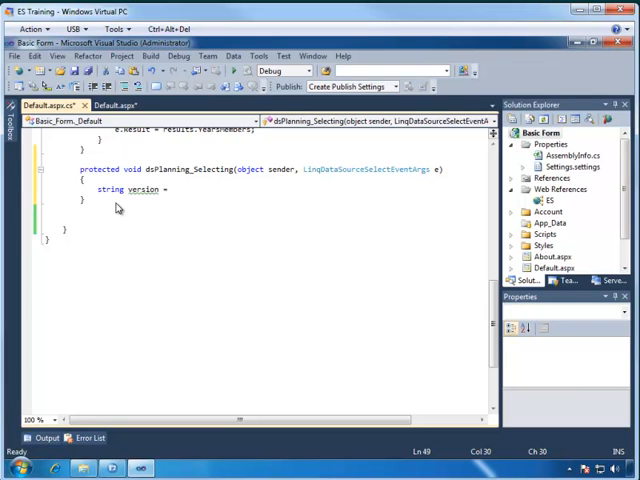
text(ddlVersion.)
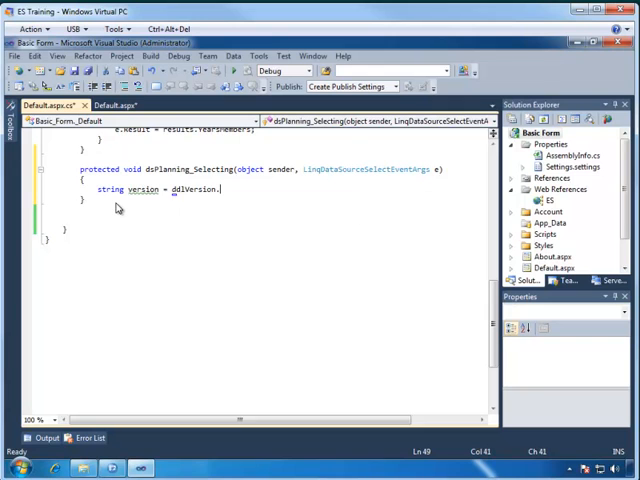
text(te)
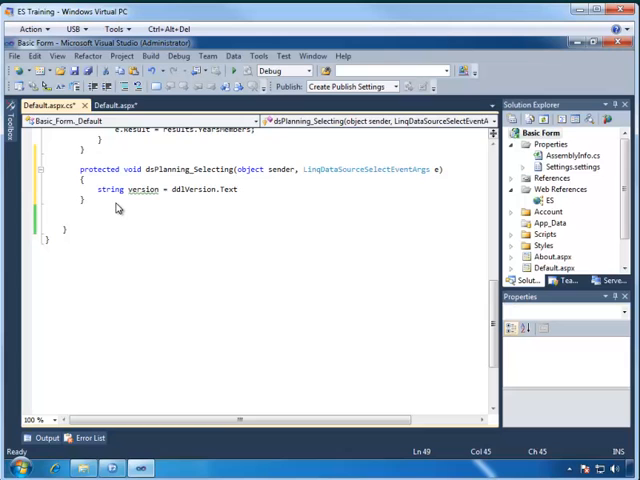
text(;)
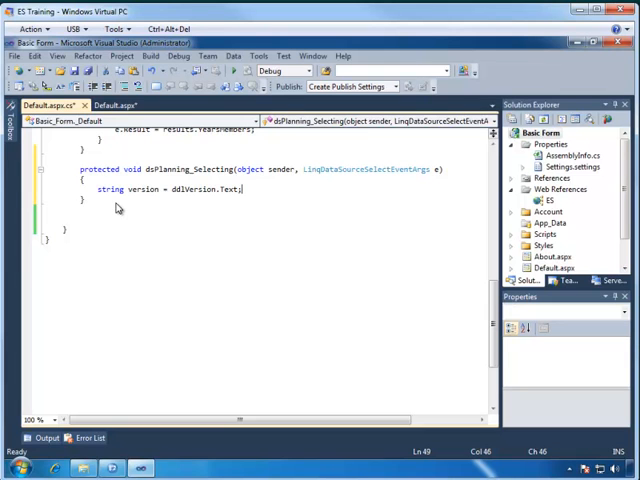
key(Return)
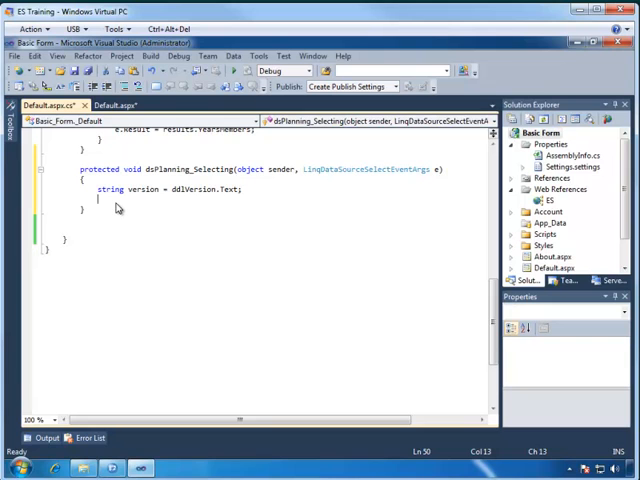
Add string busUnit and year variables from ddlBusinessUnit.Text and ddlYear.Text
text(string bus)
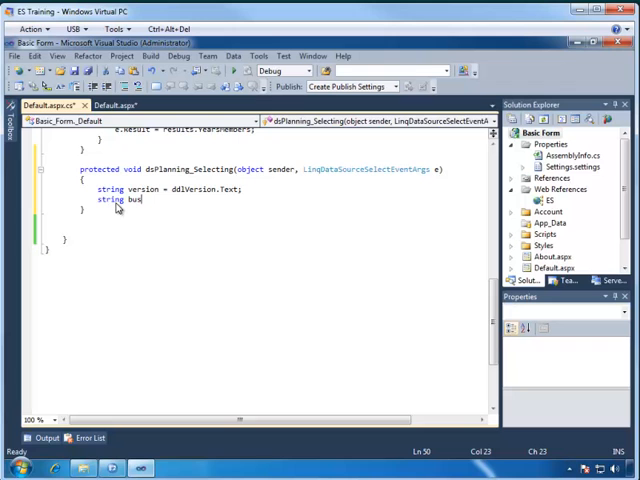
text(Unit =)
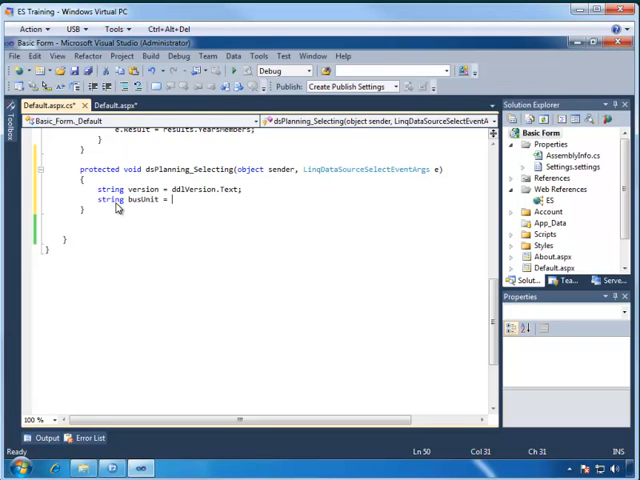
text(ddlBusinessUnit.Text;)
text(string)
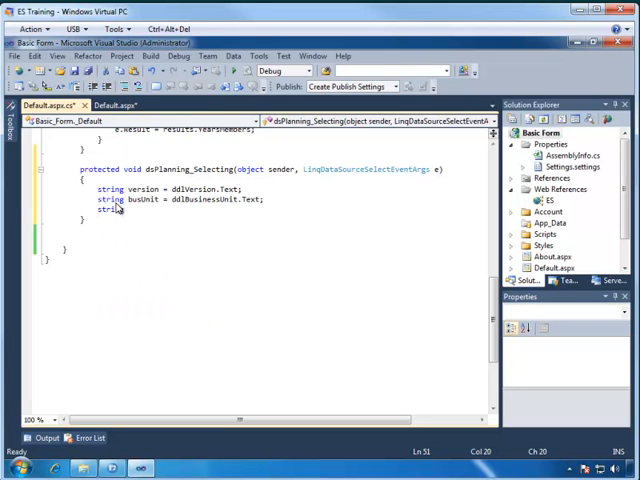
text(year =)
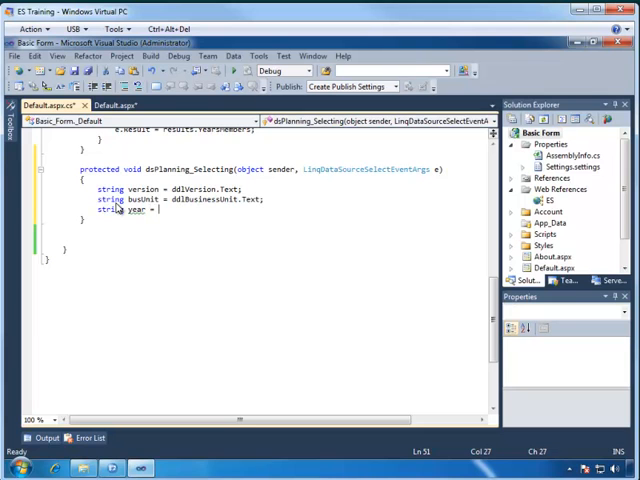
text(ddlYear)
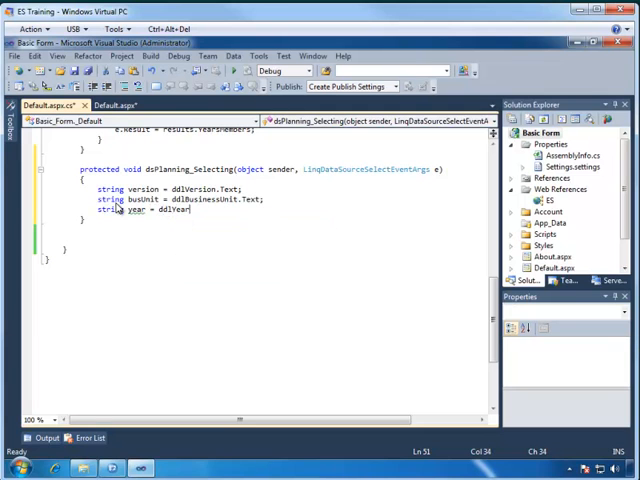
text(.Text;)
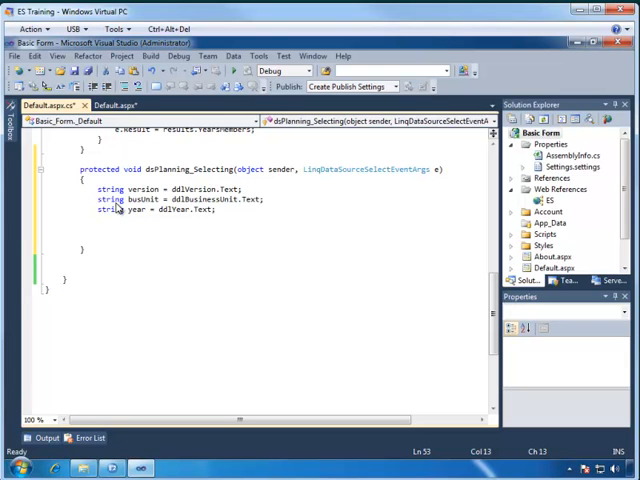
Below the string lines, begin 'ES.MonthlyCompensationPlanningResults results =' using IntelliSense
click(97, 228)
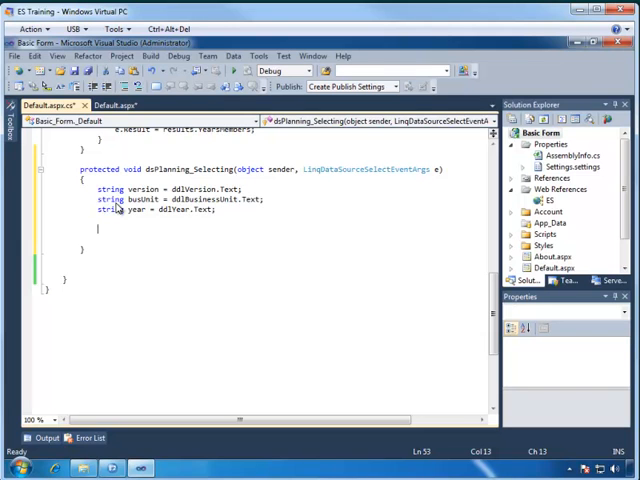
text(ES.)
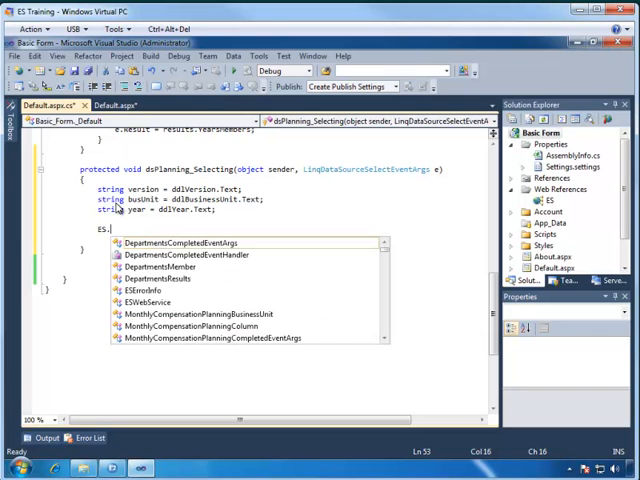
text(mon)
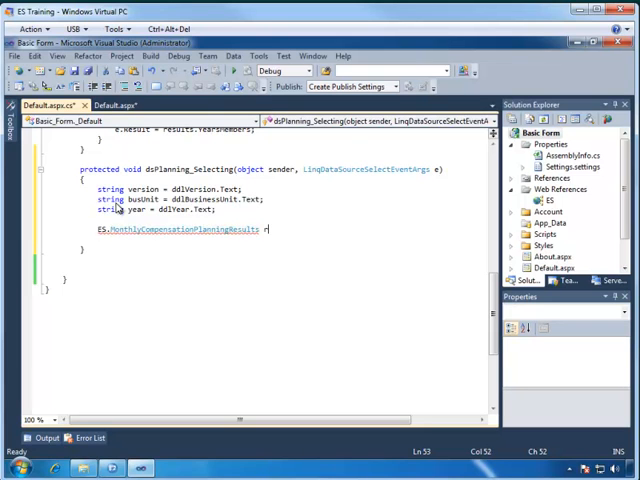
text(esults)
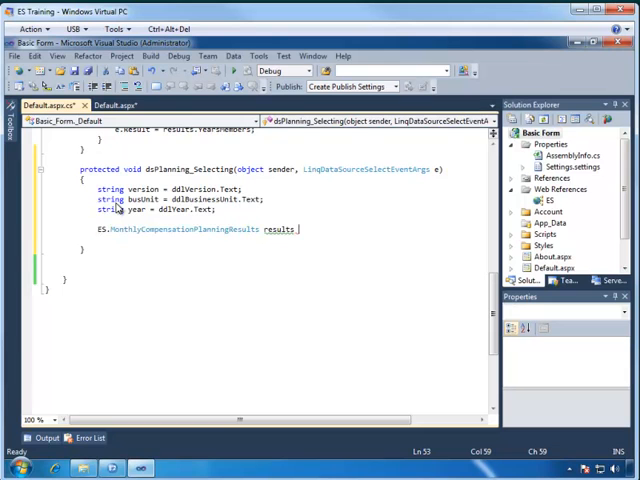
text(=)
text(ws.MonthlyCompensationPlanning)
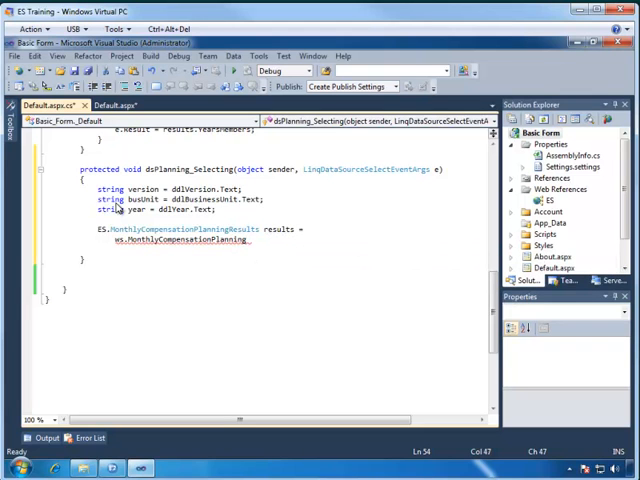
Pass version, busUnit, year, three empty strings and out err to MonthlyCompensationPlanning
text(()
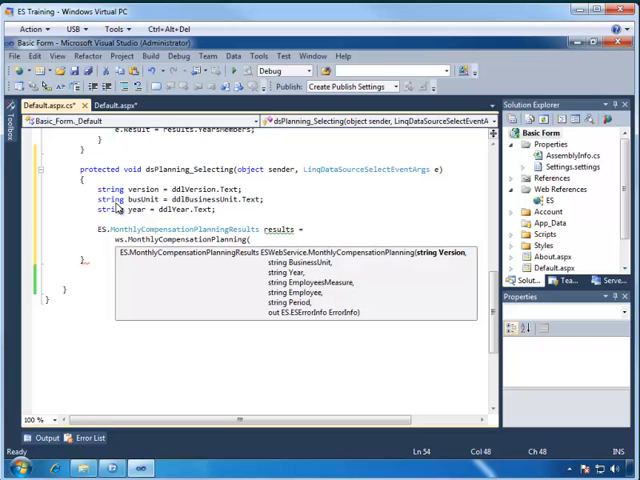
text(version,)
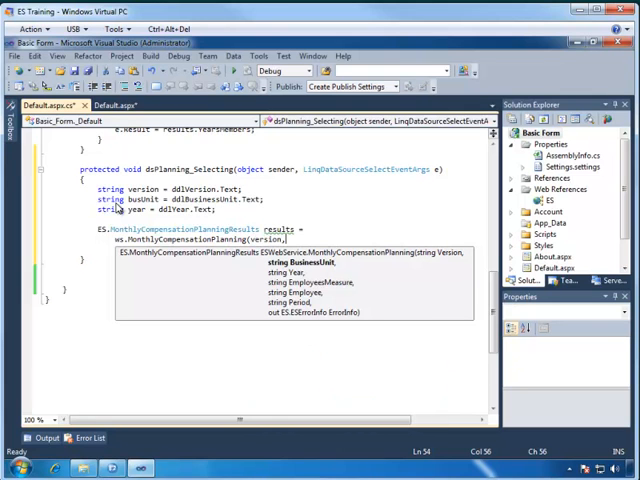
text(busUn)
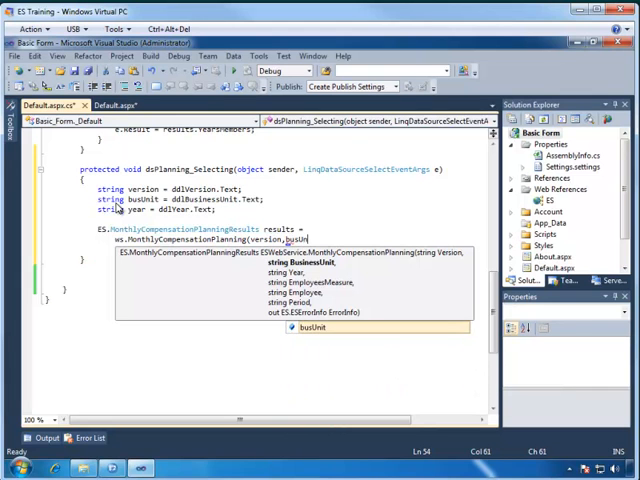
text(,year,)
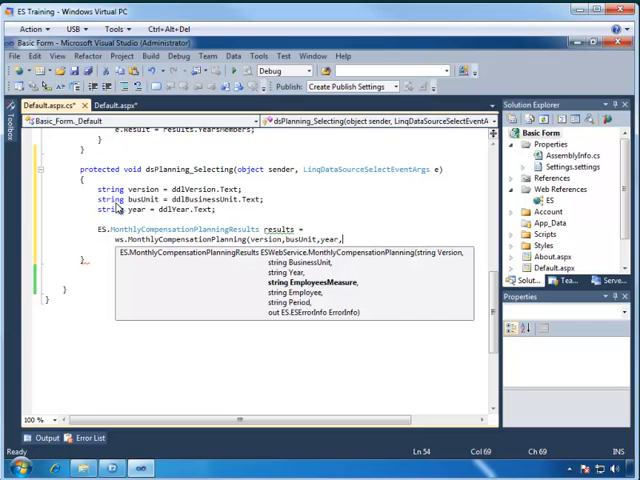
text("",")
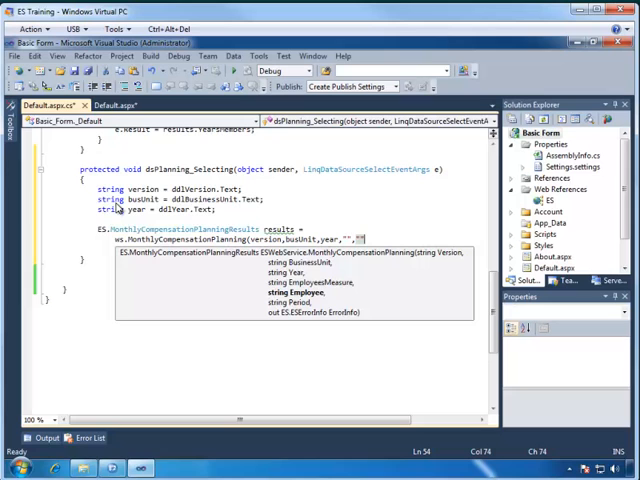
text(,"",)
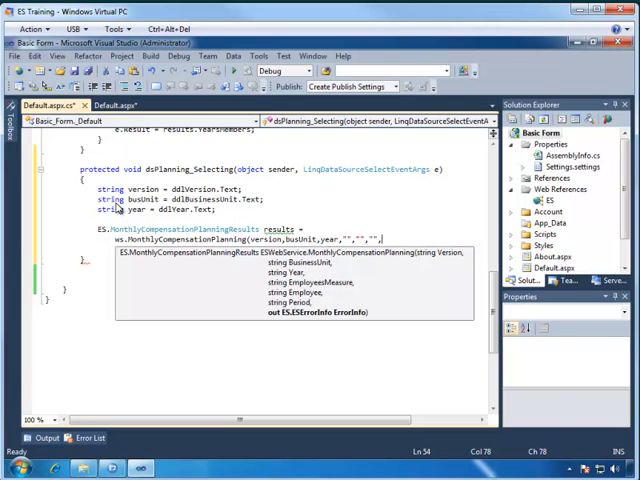
text(out)
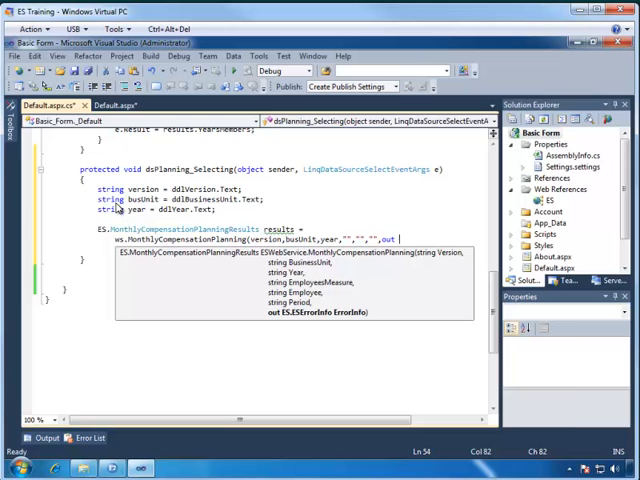
text(err);)
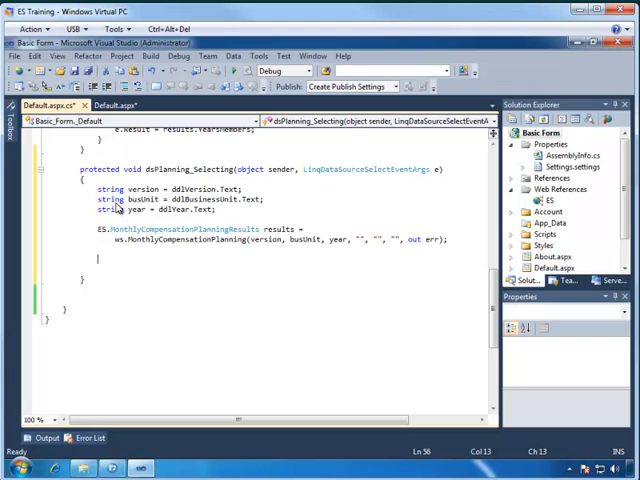
Write 'if (err.Success)' after the call and start its body on a new line
text(if()
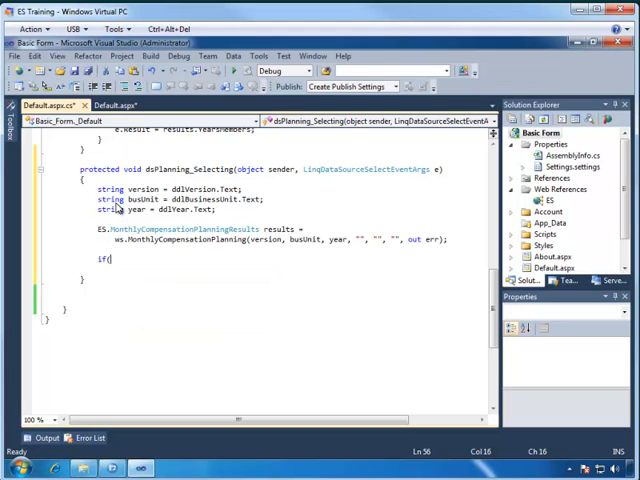
text(err)
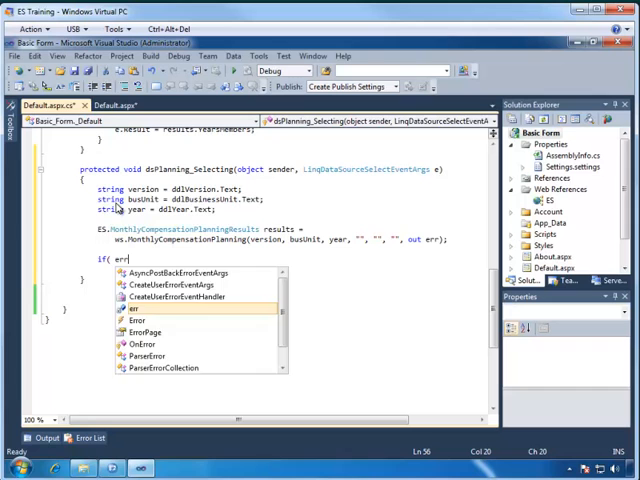
text(.Success)
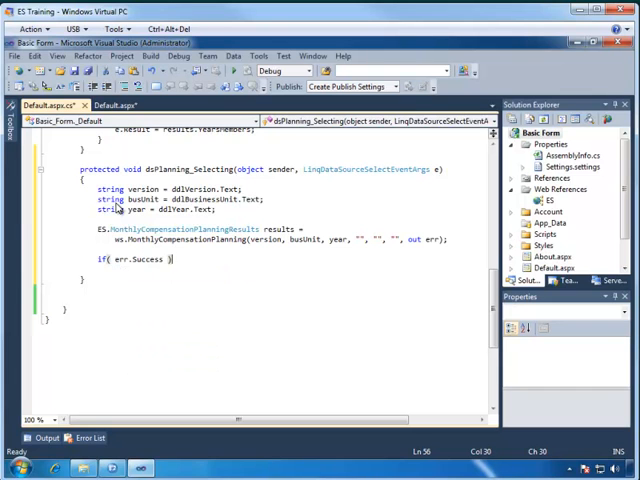
key(enter)
text({)
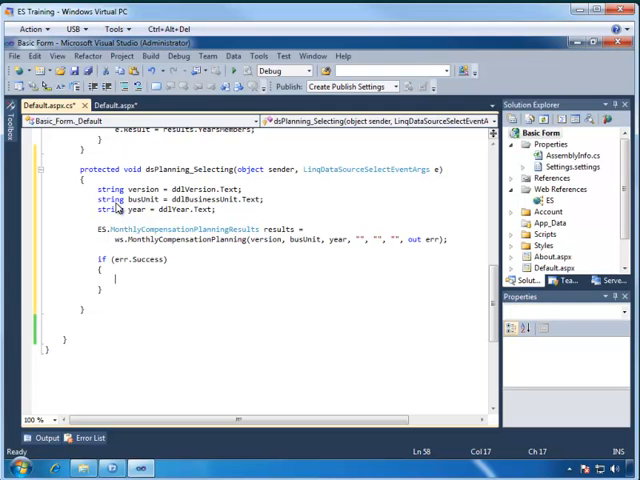
Add 'if (results.RowSet.Rows == null)' setting e.Cancel = true, followed by an else
text(if()
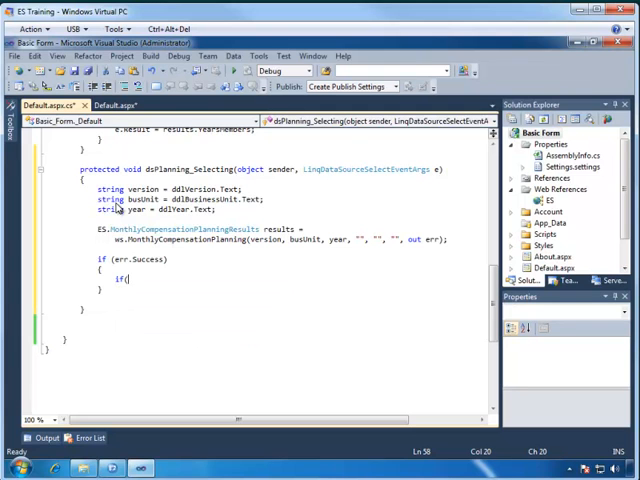
text(results)
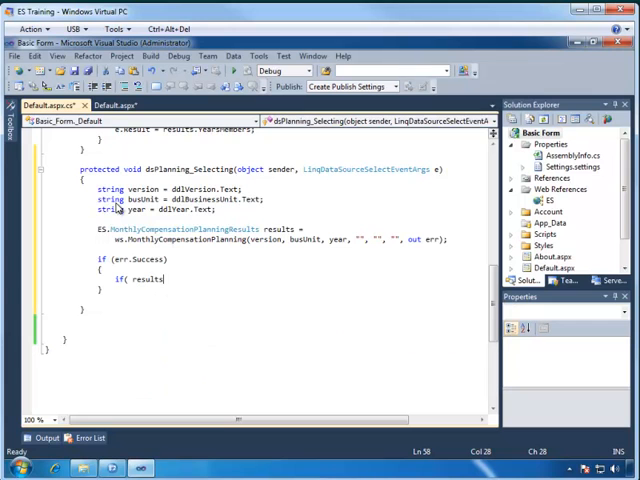
text(RowSet)
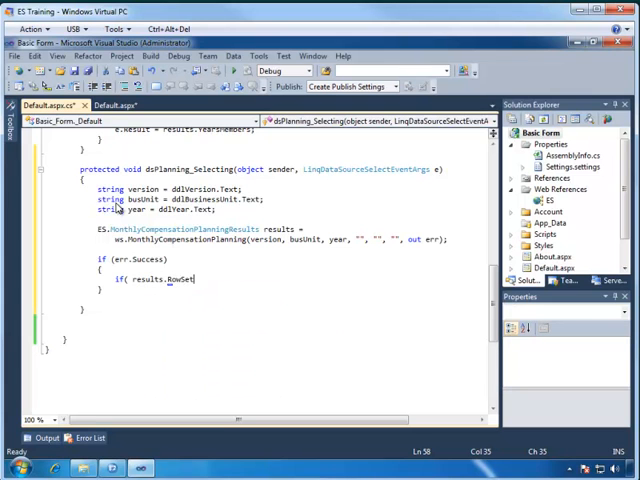
text(.Rows == null)
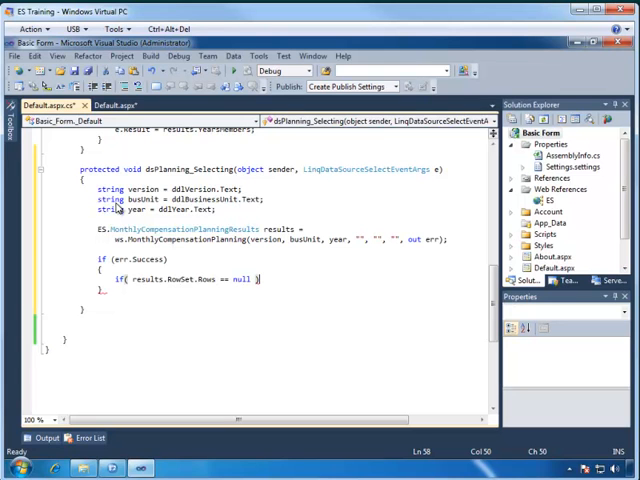
key(enter)
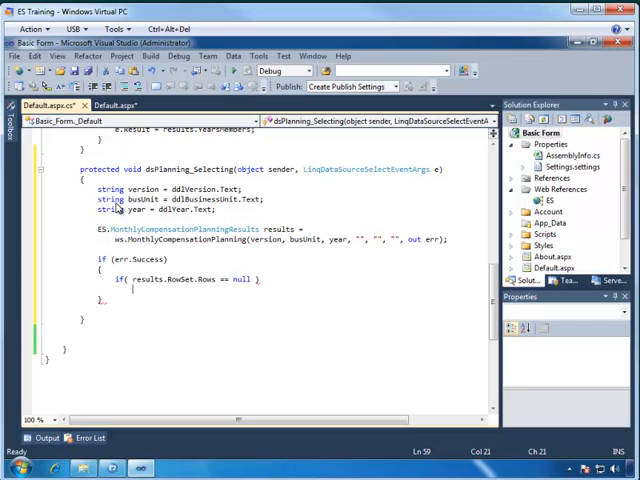
text(e.Cancel =)
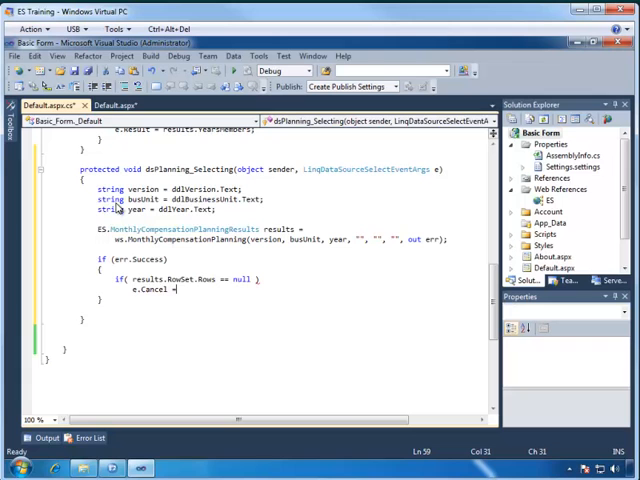
text(true;)
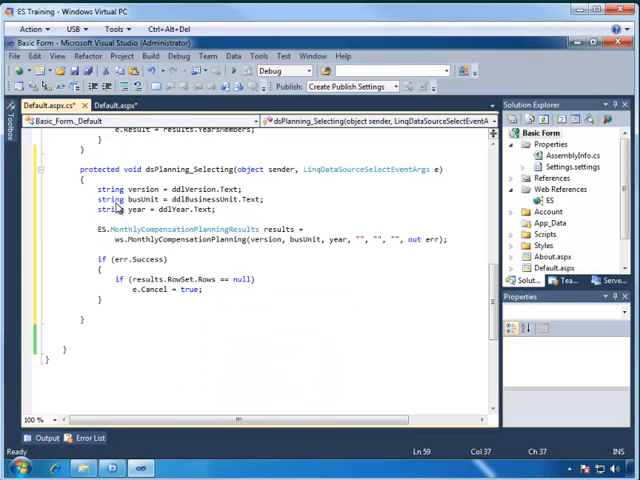
text(else)
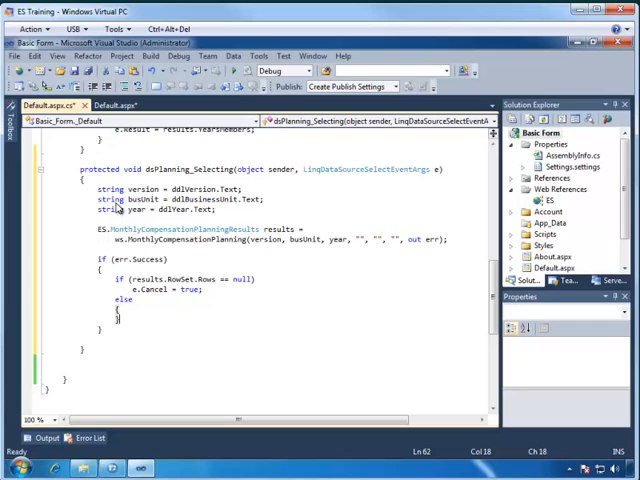
In the else block, begin 'var query = (from row in results.RowSet.Rows select new { })'
click(115, 312)
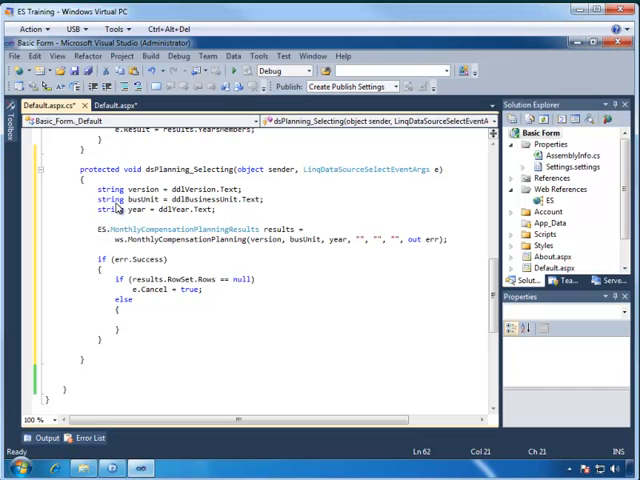
text(v)
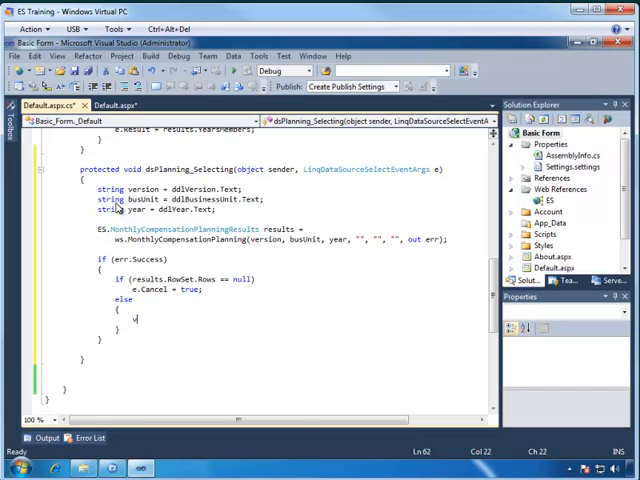
text(var qu)
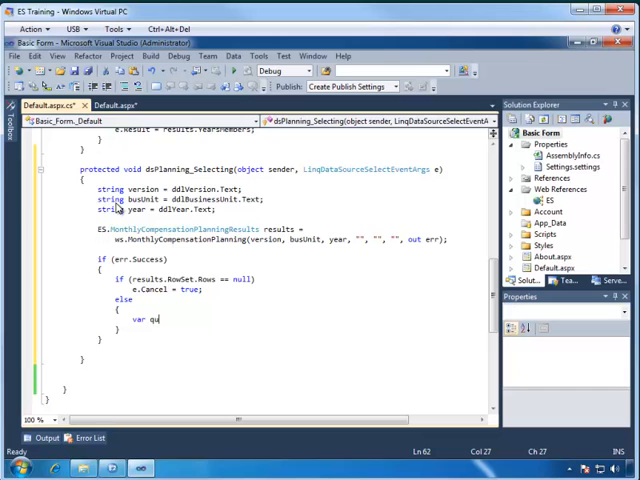
text(ery =)
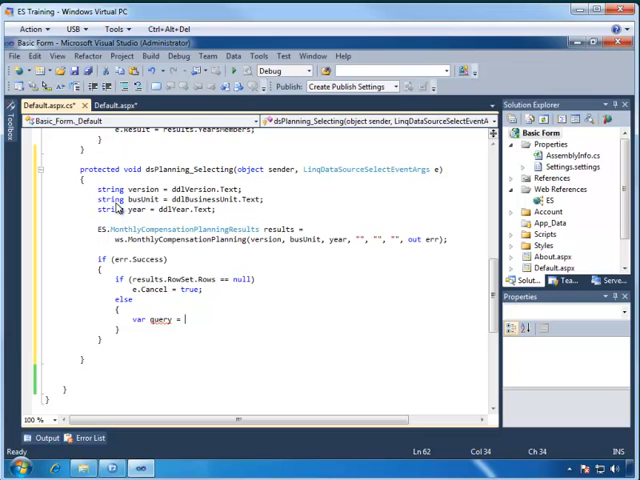
text((from r)
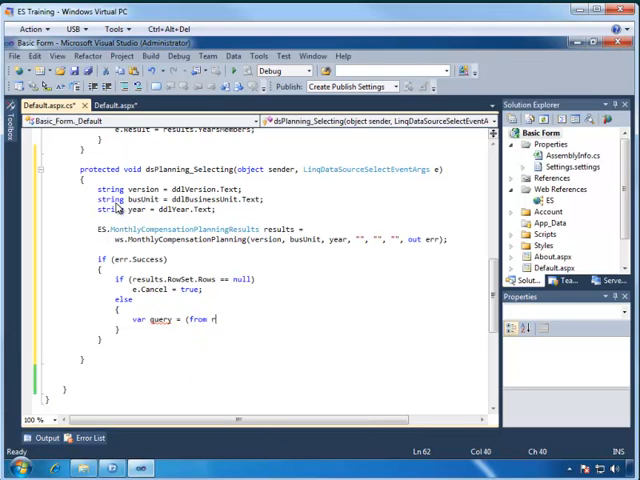
text(ow in)
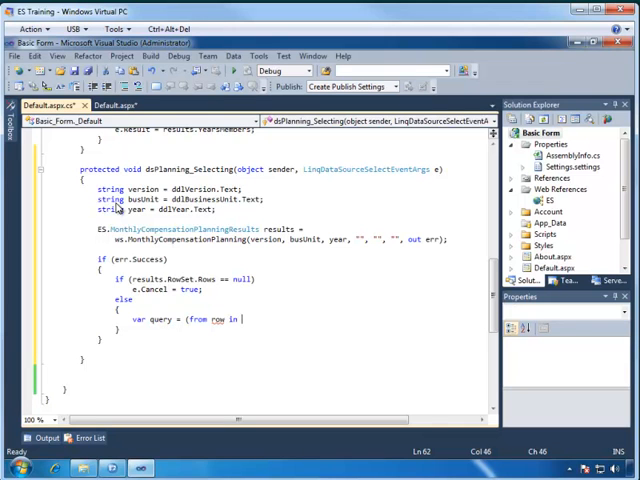
text(results.RowSet.Row)
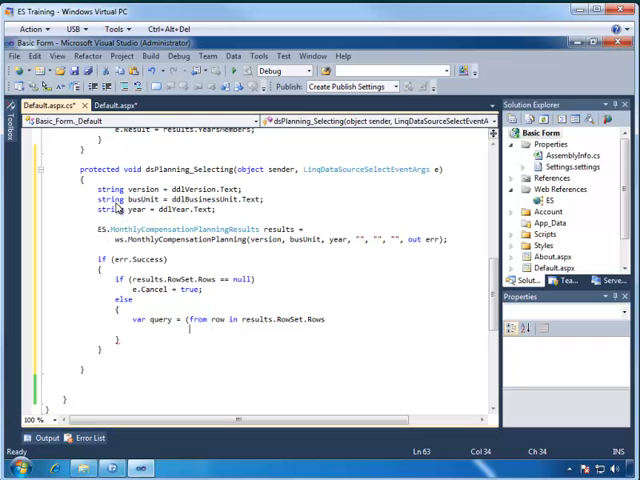
text(select new {)
text(}))
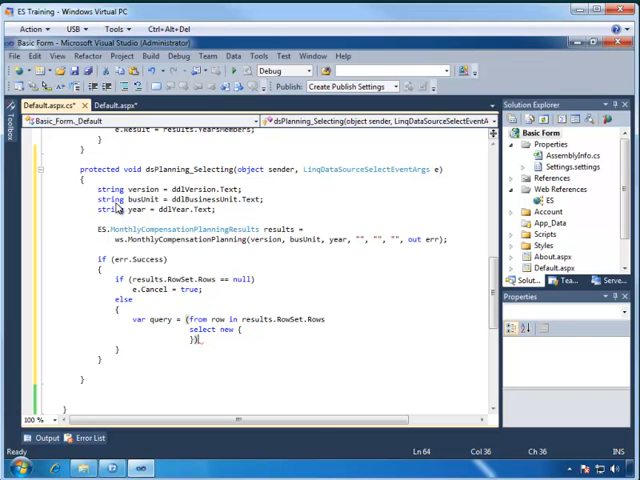
End the query with .ToList() and add Employee = row.Employee.Name as the first property
text(.)
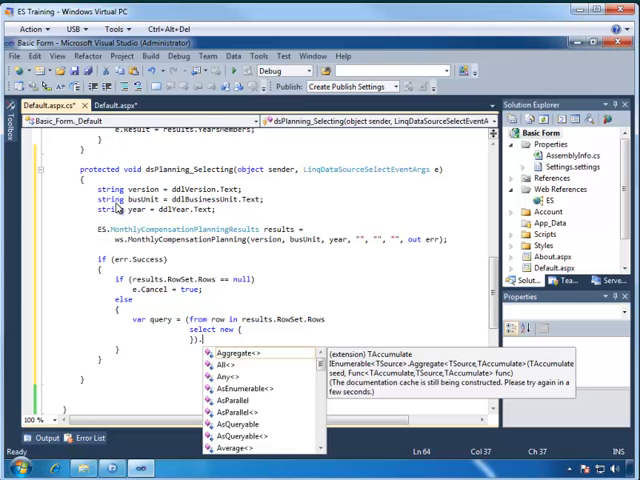
text(ToList();)
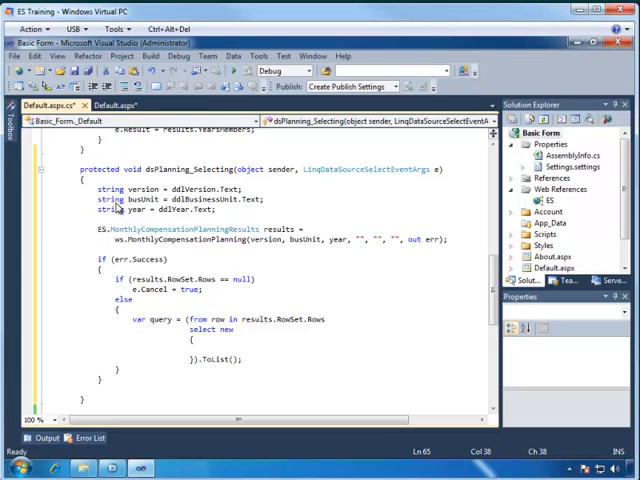
text(Employee =)
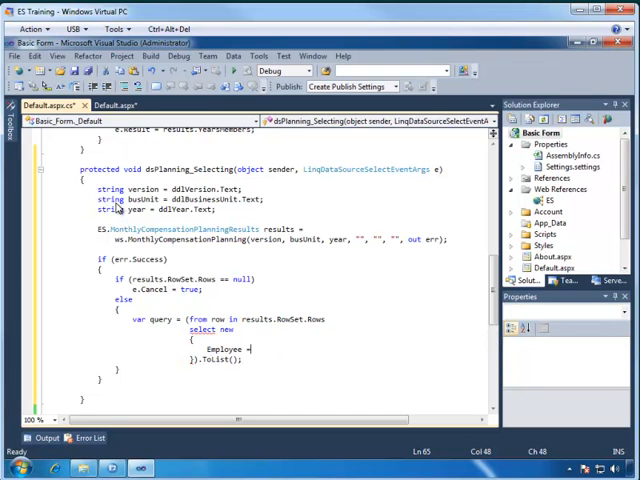
text(row.Employee)
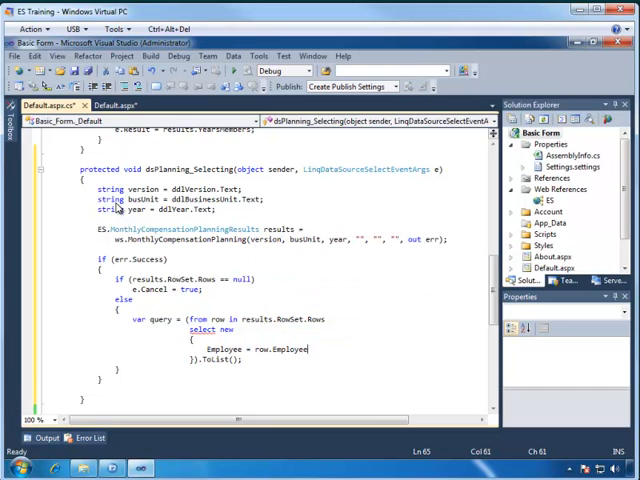
text(.Name)
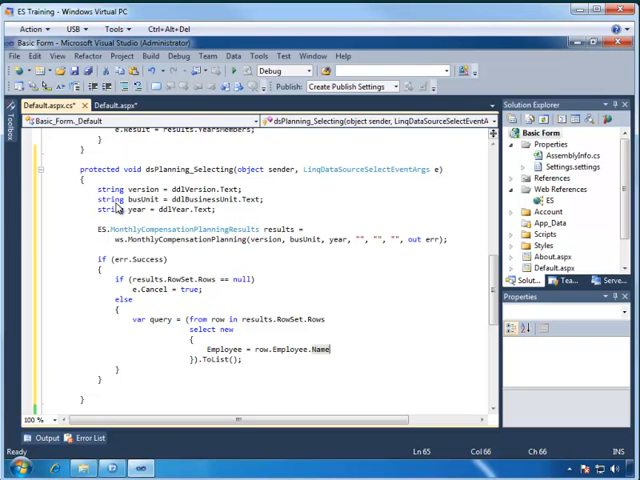
text(,)
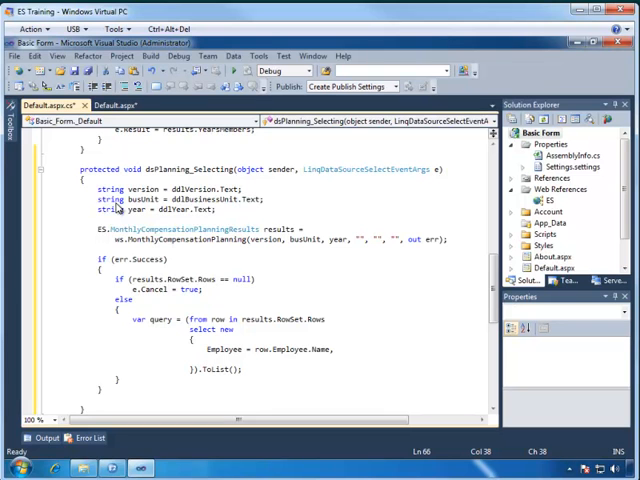
Add the property Sep = row.Sep.Value.ToString("C") to the anonymous object
text(Sep = row.Sep)
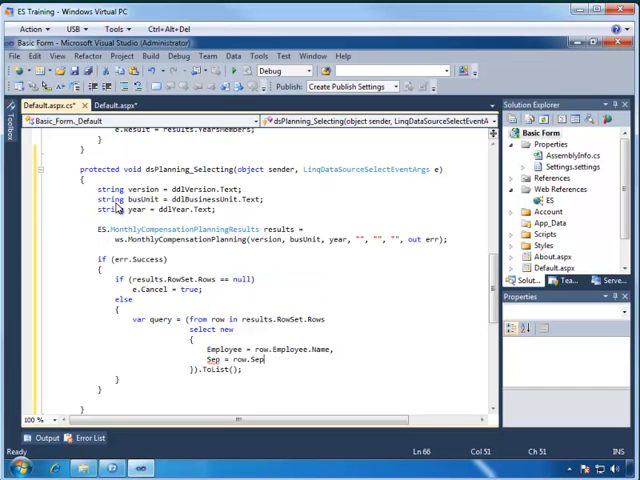
text(.Value)
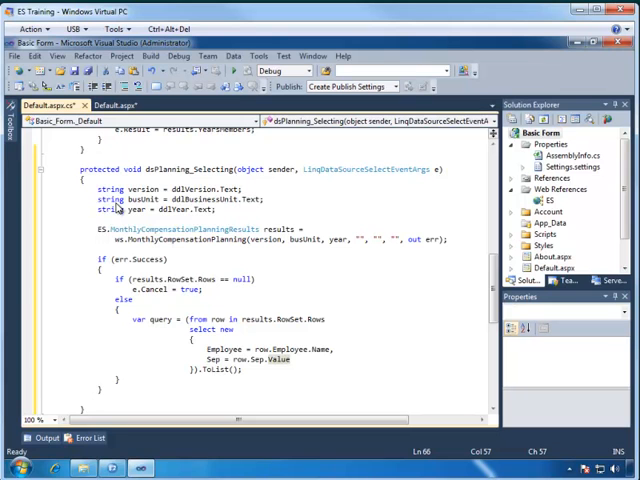
double_click(285, 359)
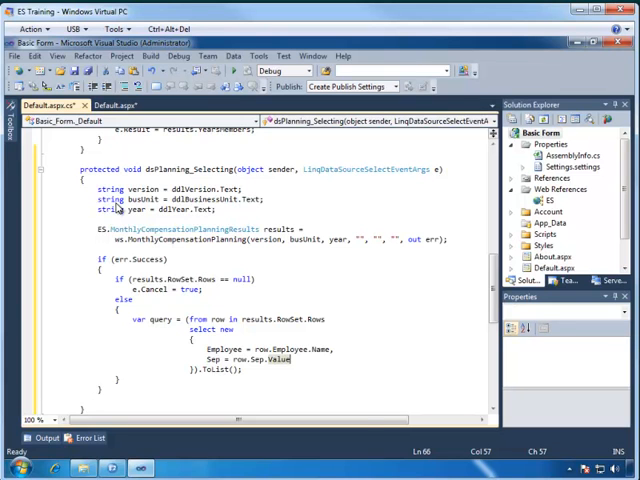
text(.to)
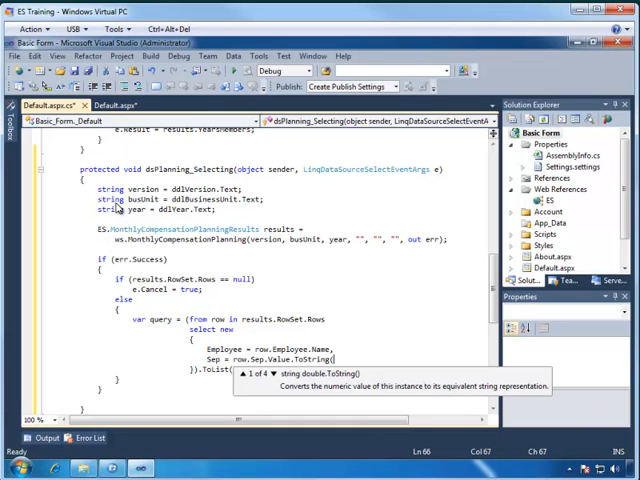
text("C"),)
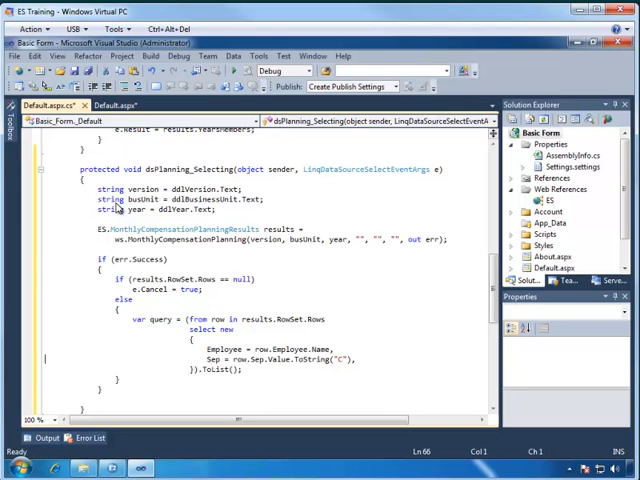
click(275, 358)
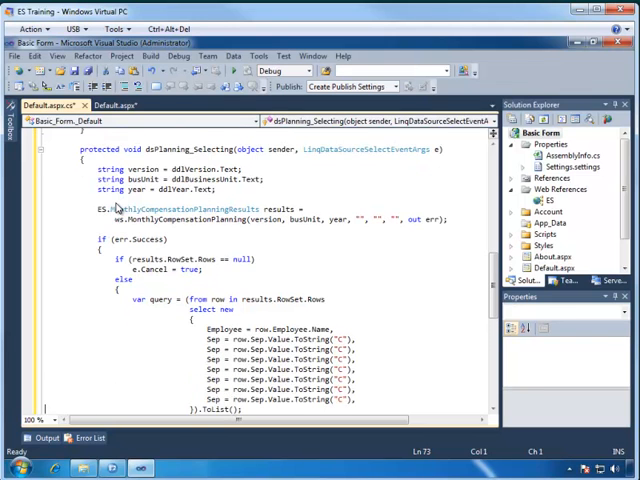
Scroll down through the repeated Sep lines in the anonymous object
scroll(down, 3)
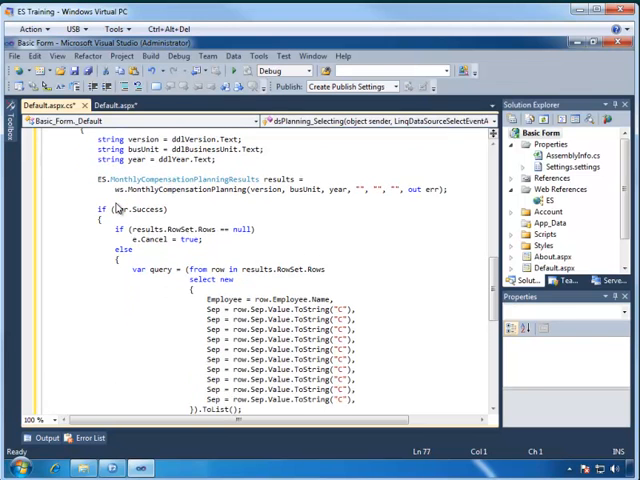
scroll(down, 3)
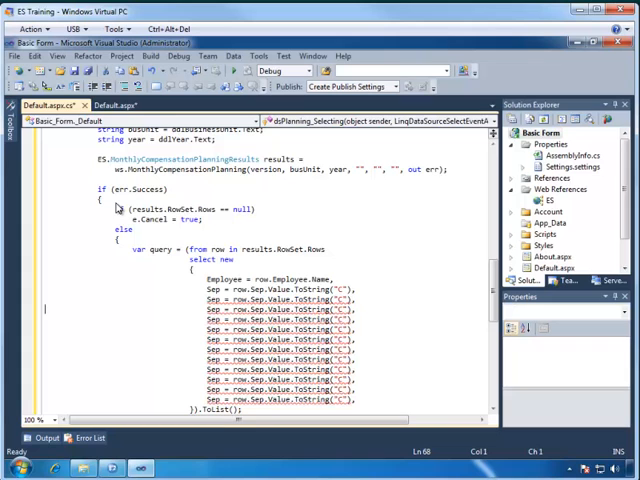
mouse_move(117, 207)
text(e.Result =)
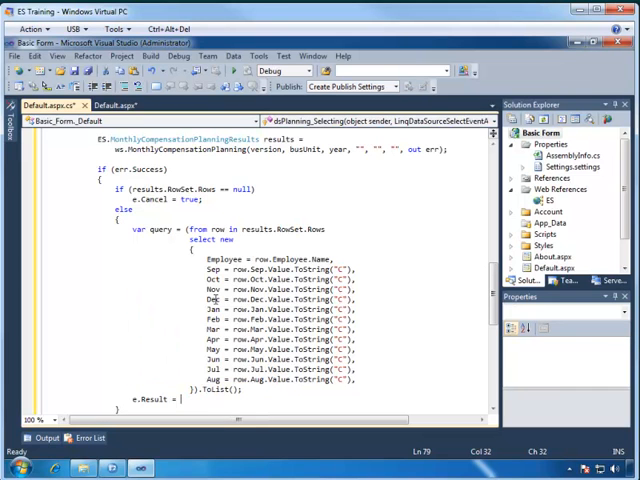
Assign e.Result = query; below the LINQ query in the selecting handler
text(e)
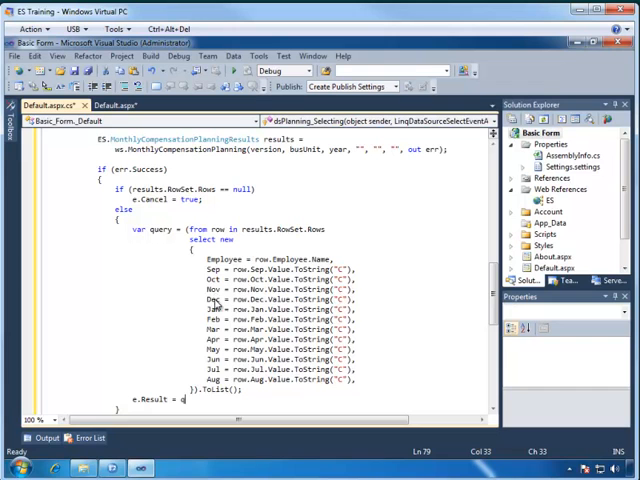
text(uery;)
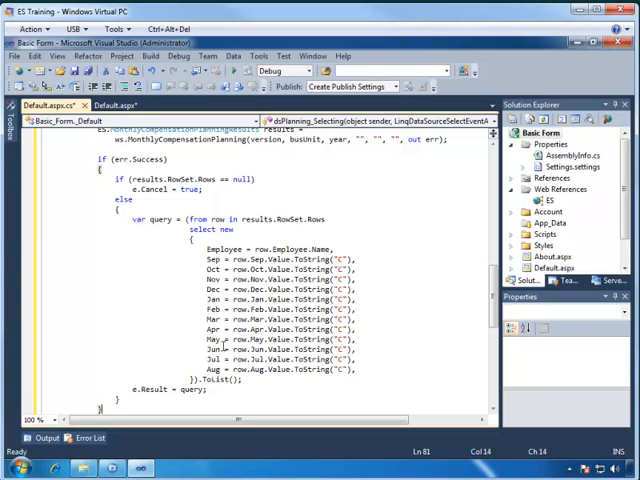
click(108, 105)
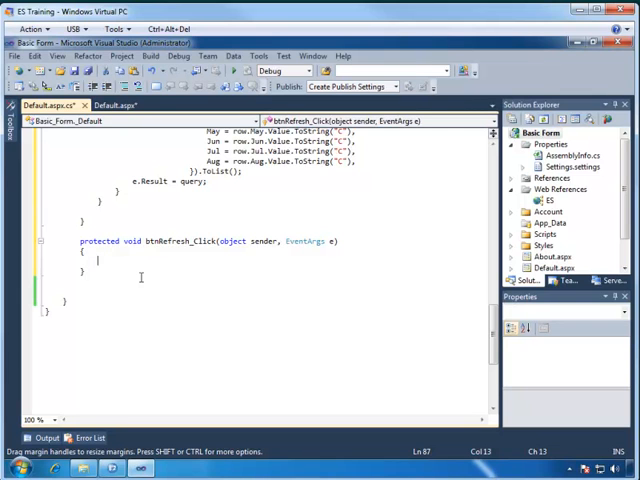
Call planningView.DataBind(); inside btnRefresh_Click
text(p)
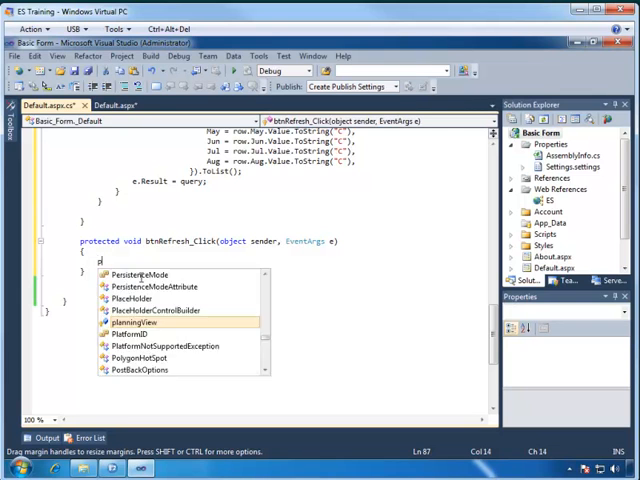
text(lanningView.)
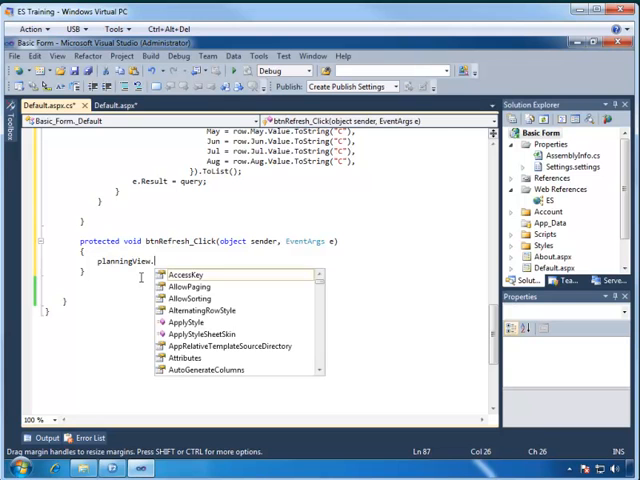
text(c)
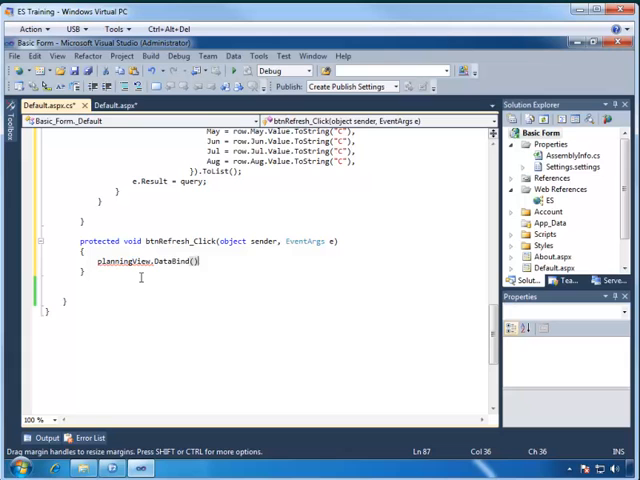
text(;)
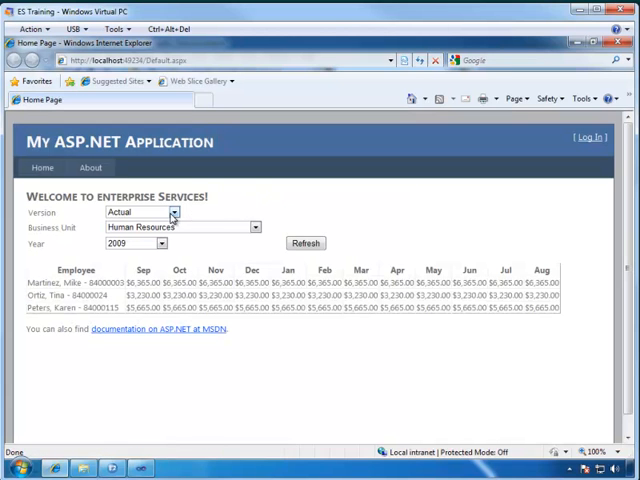
Select Facilities and Maintenance as the business unit and refresh the grid
click(254, 227)
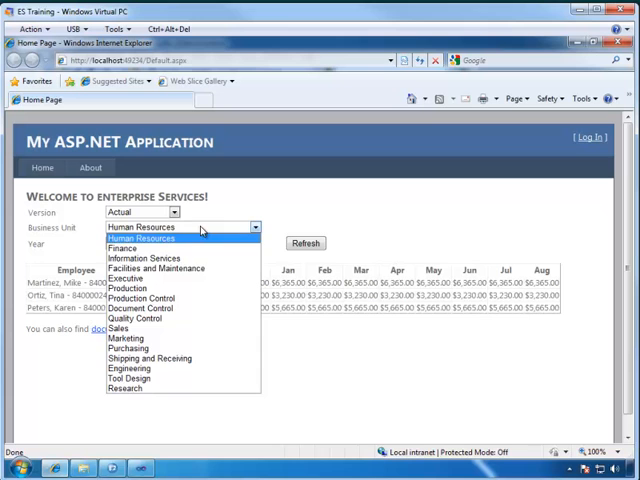
click(144, 268)
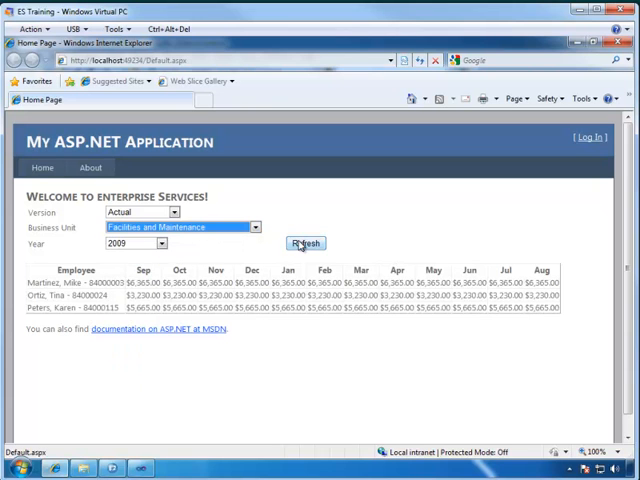
click(304, 243)
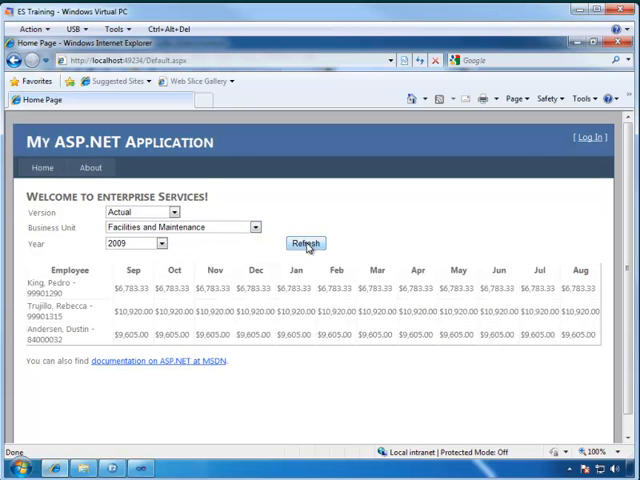